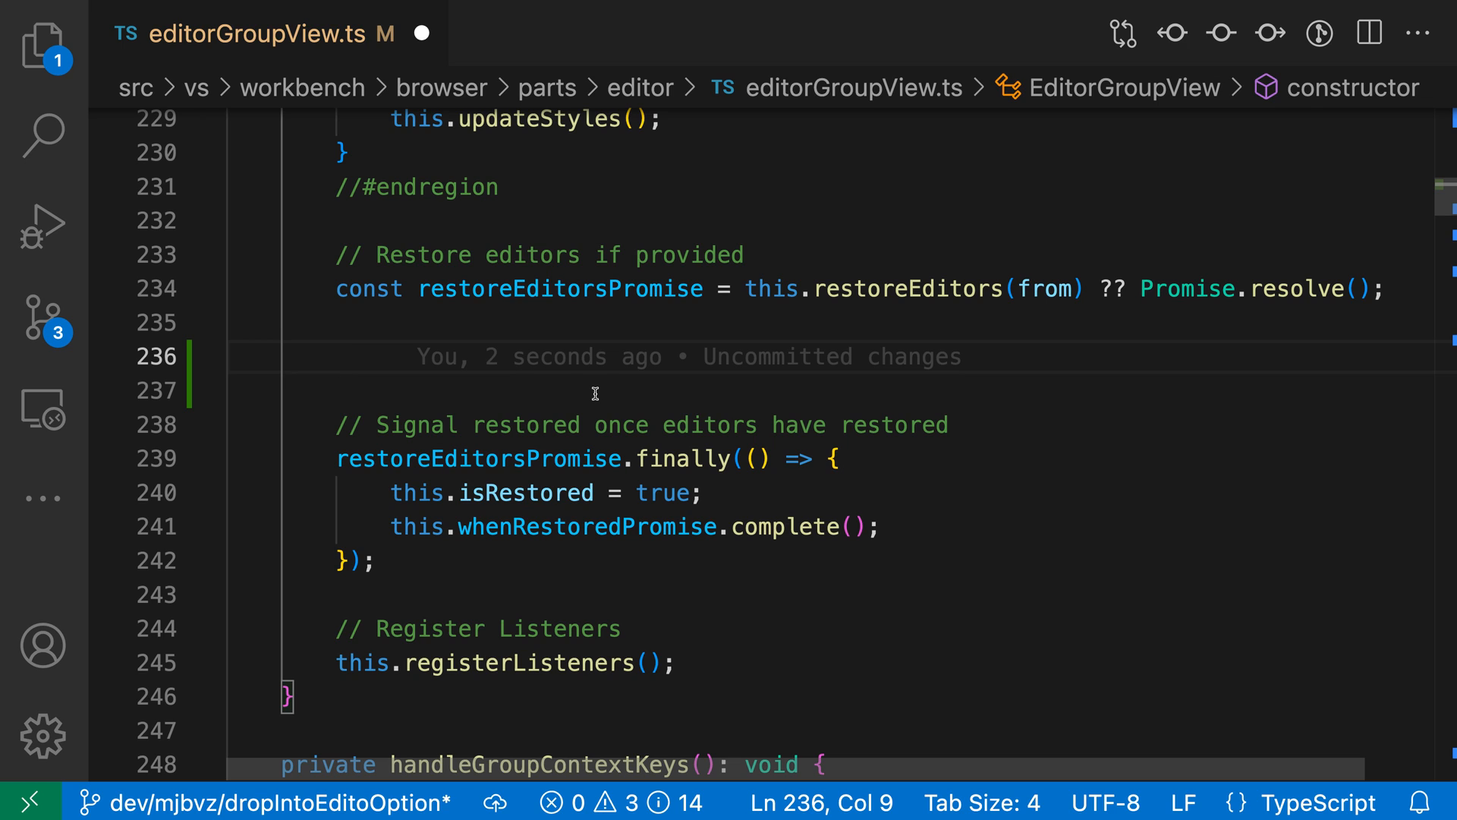
Step: Type 'rem' on line 236 of editorGroupView.ts to get the removeEventListener ghost-text suggestion
text(re)
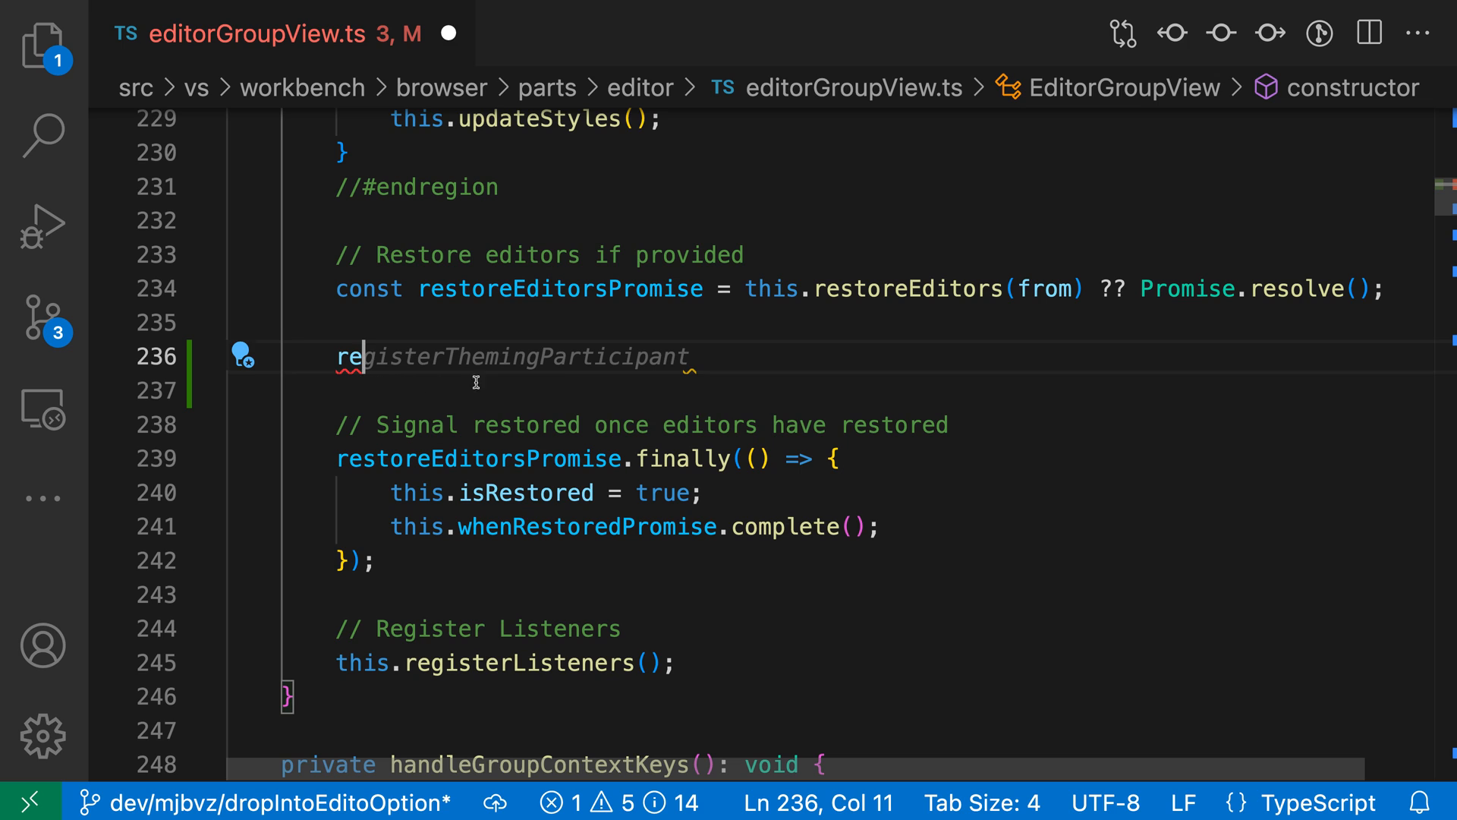
mouse_move(579, 379)
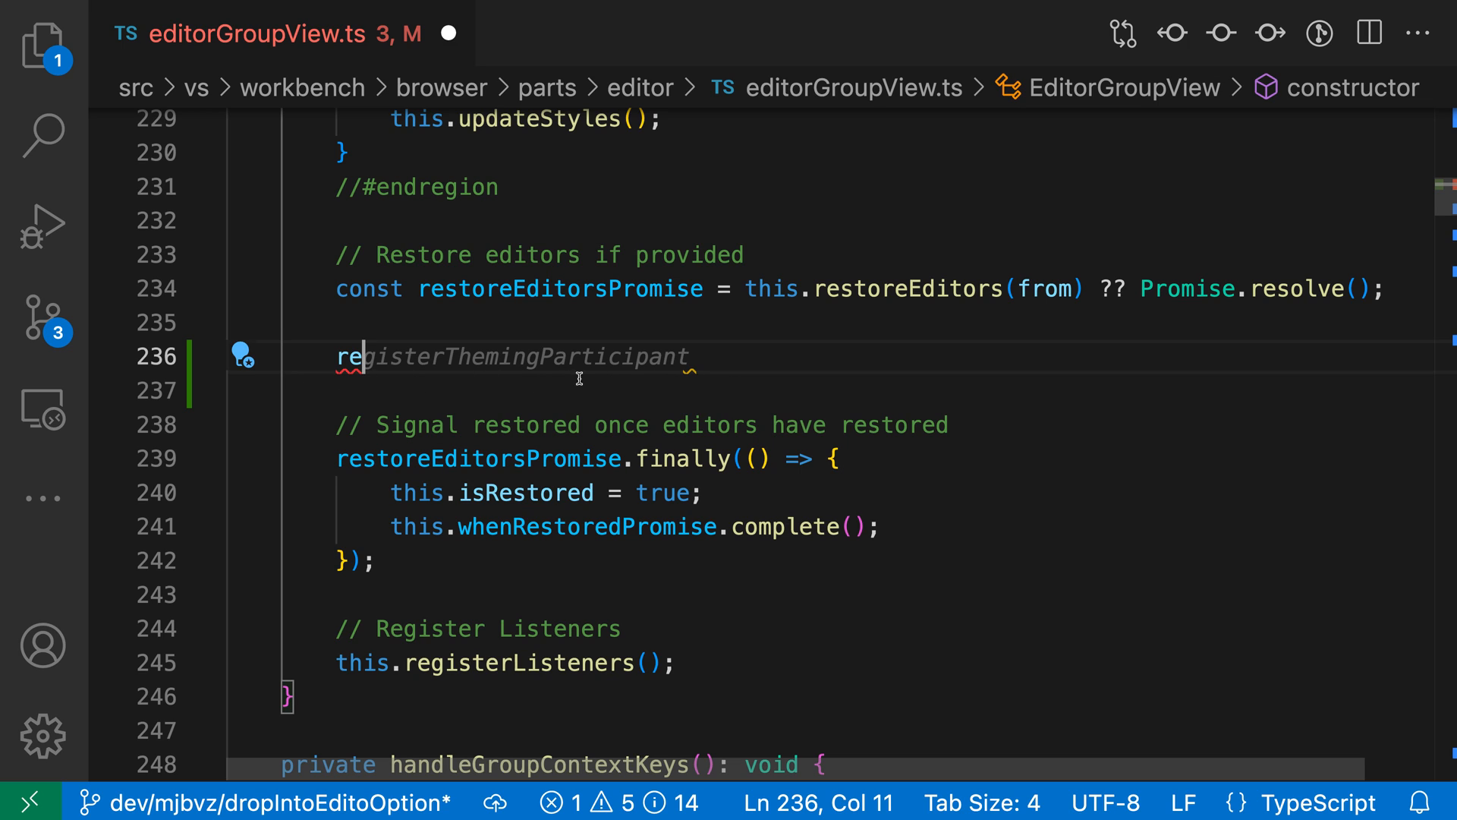
mouse_move(696, 397)
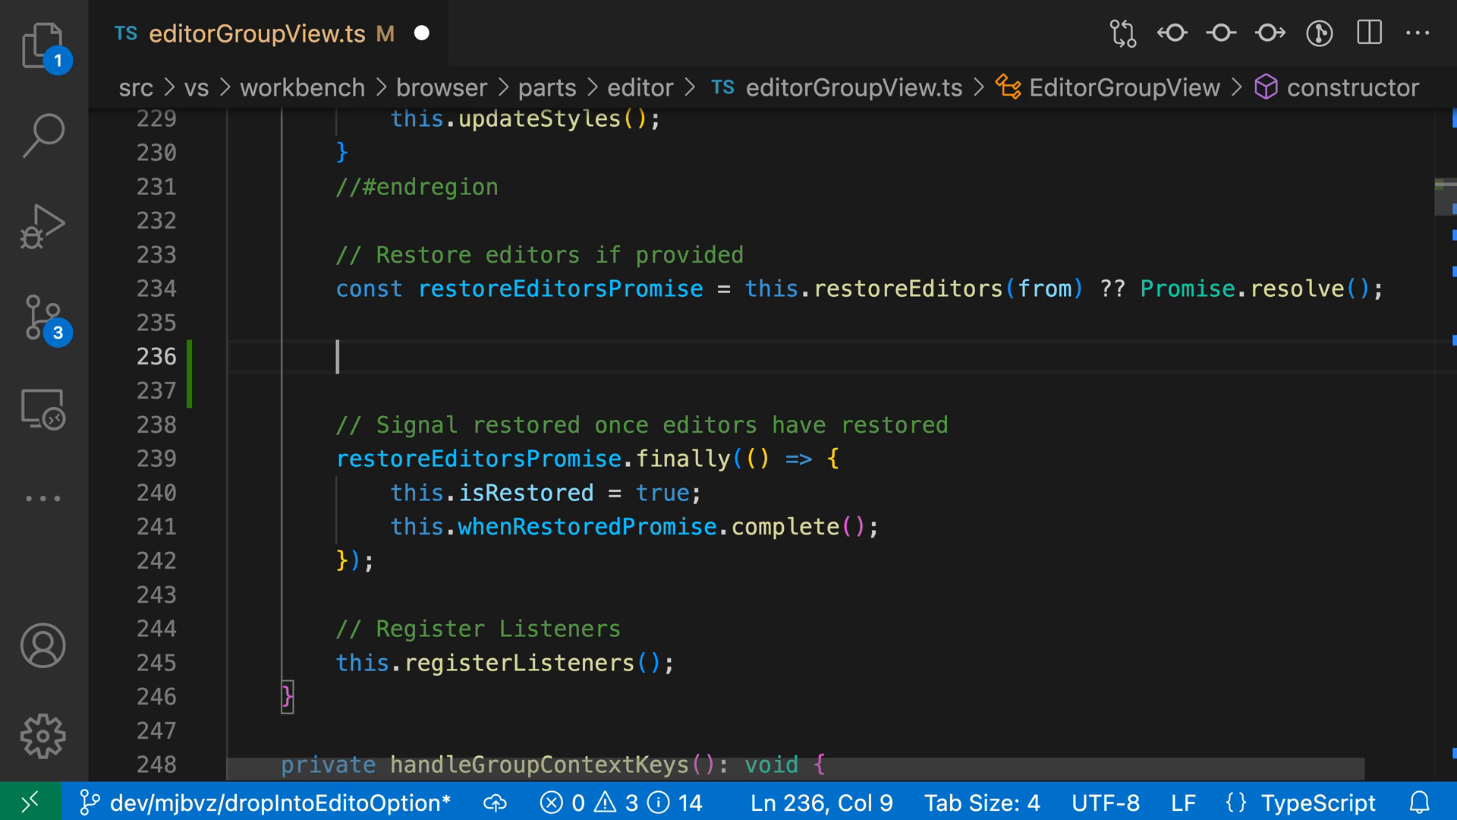
text(re)
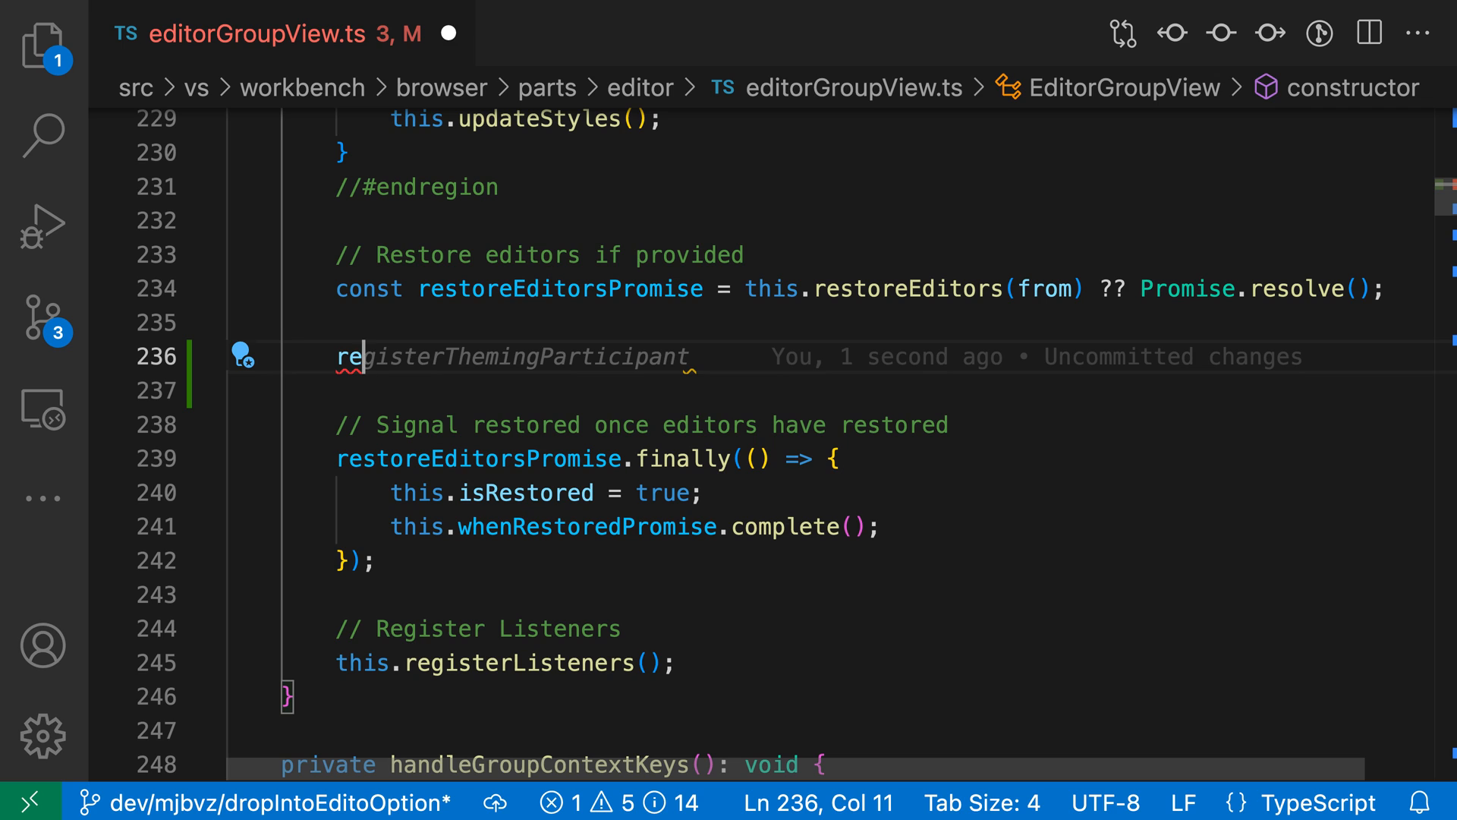
text(m)
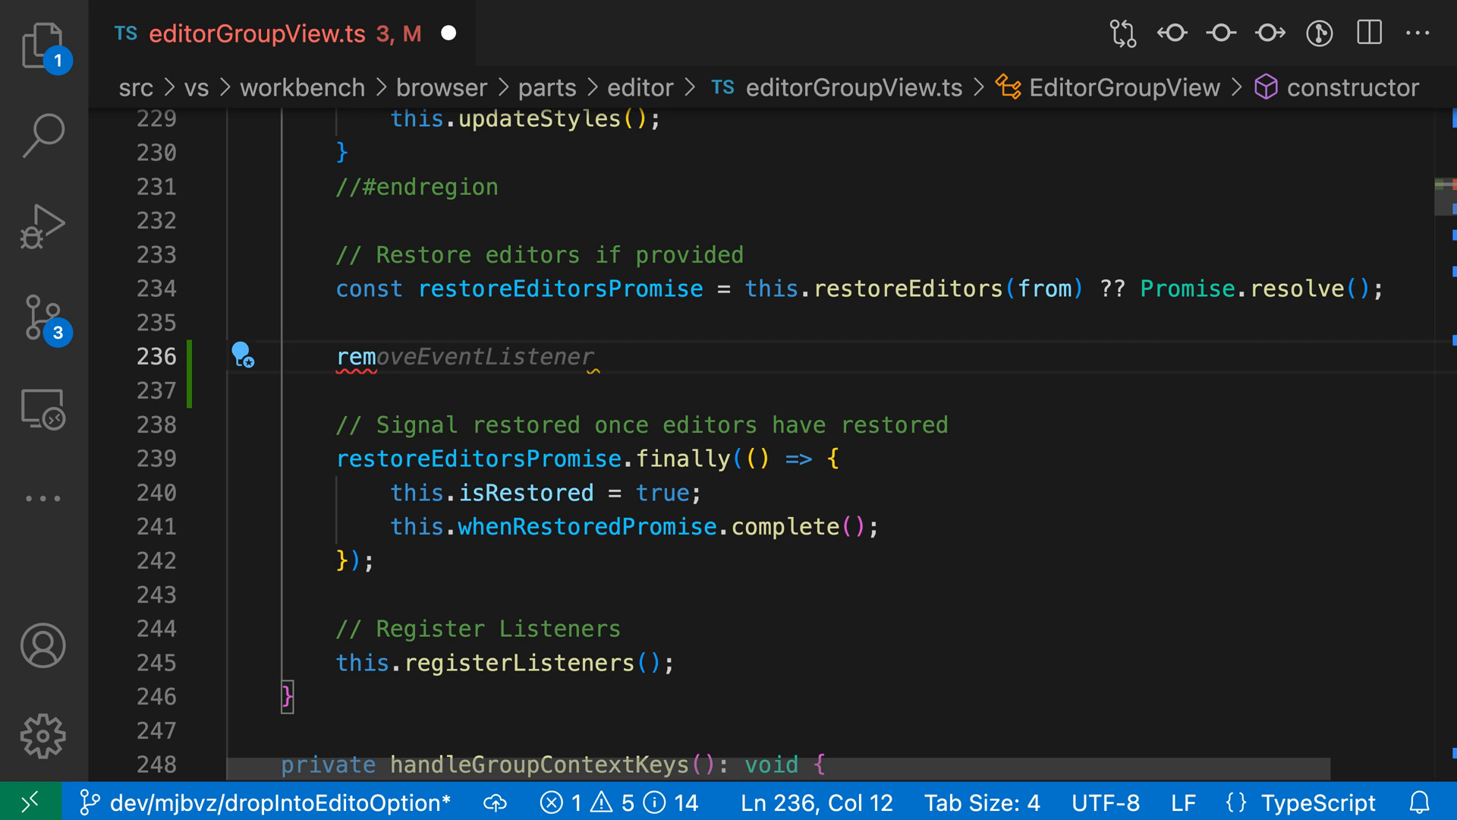
mouse_move(461, 308)
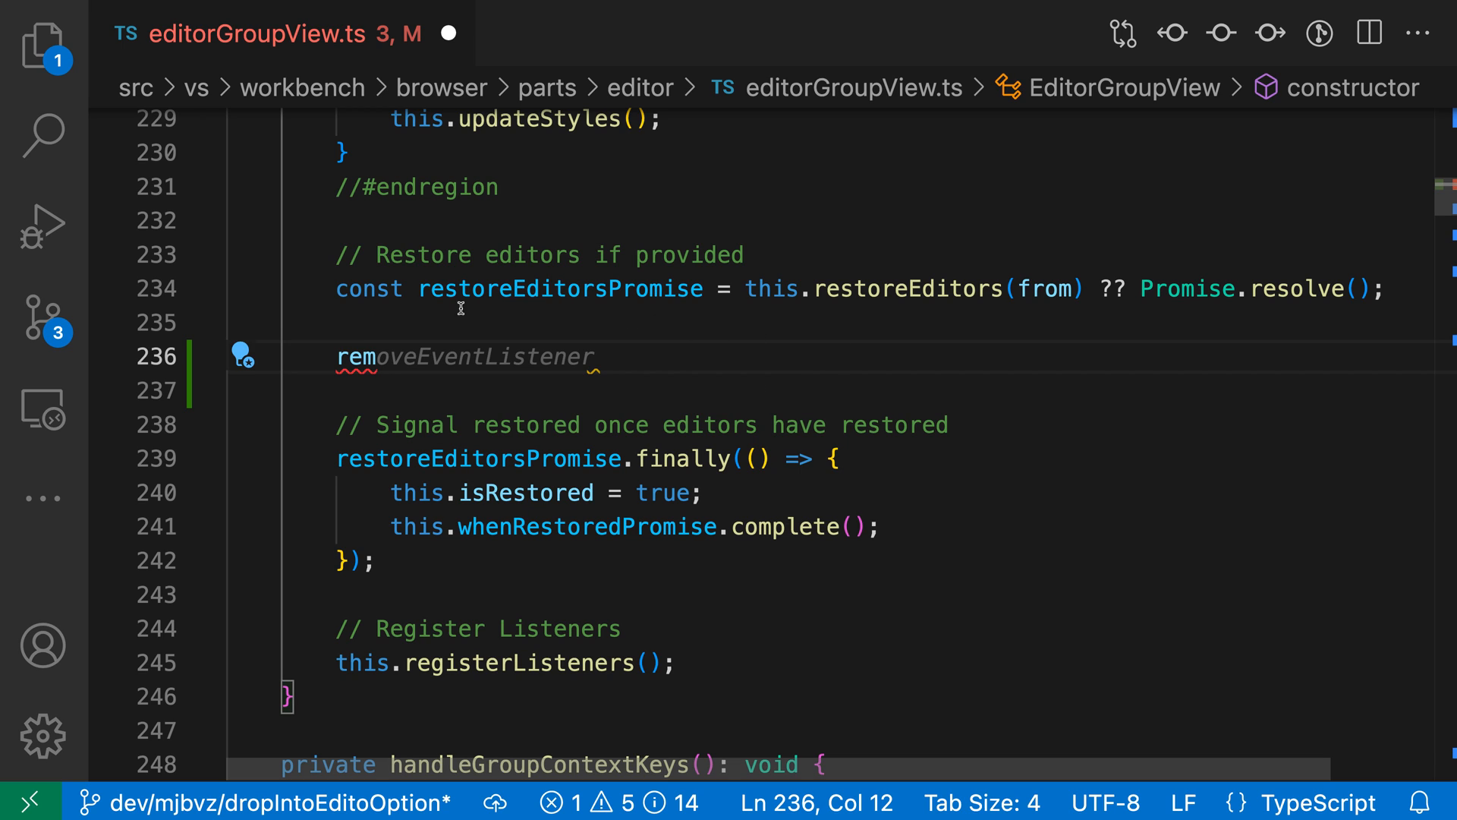
mouse_move(980, 427)
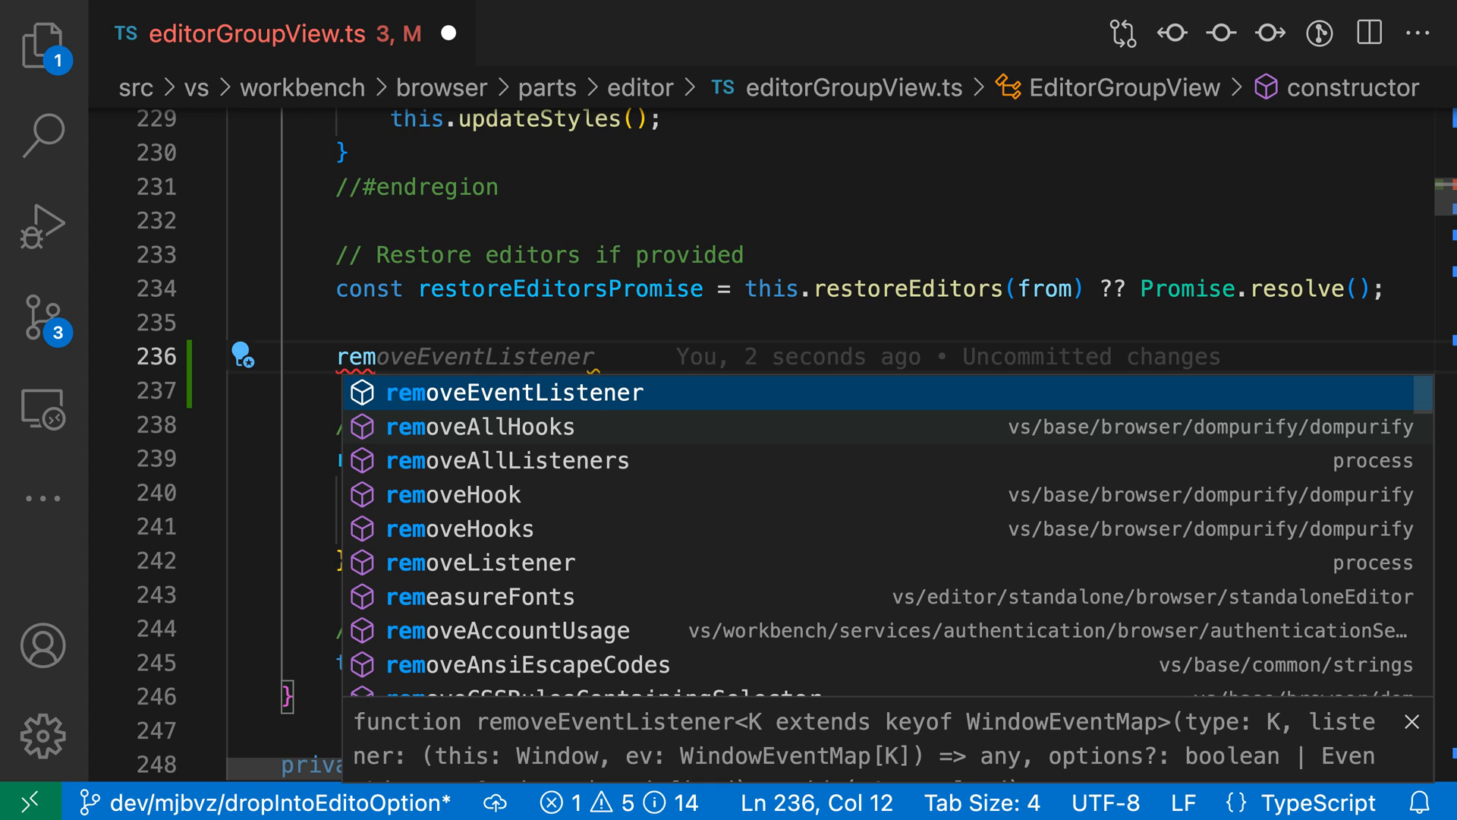
mouse_move(610, 596)
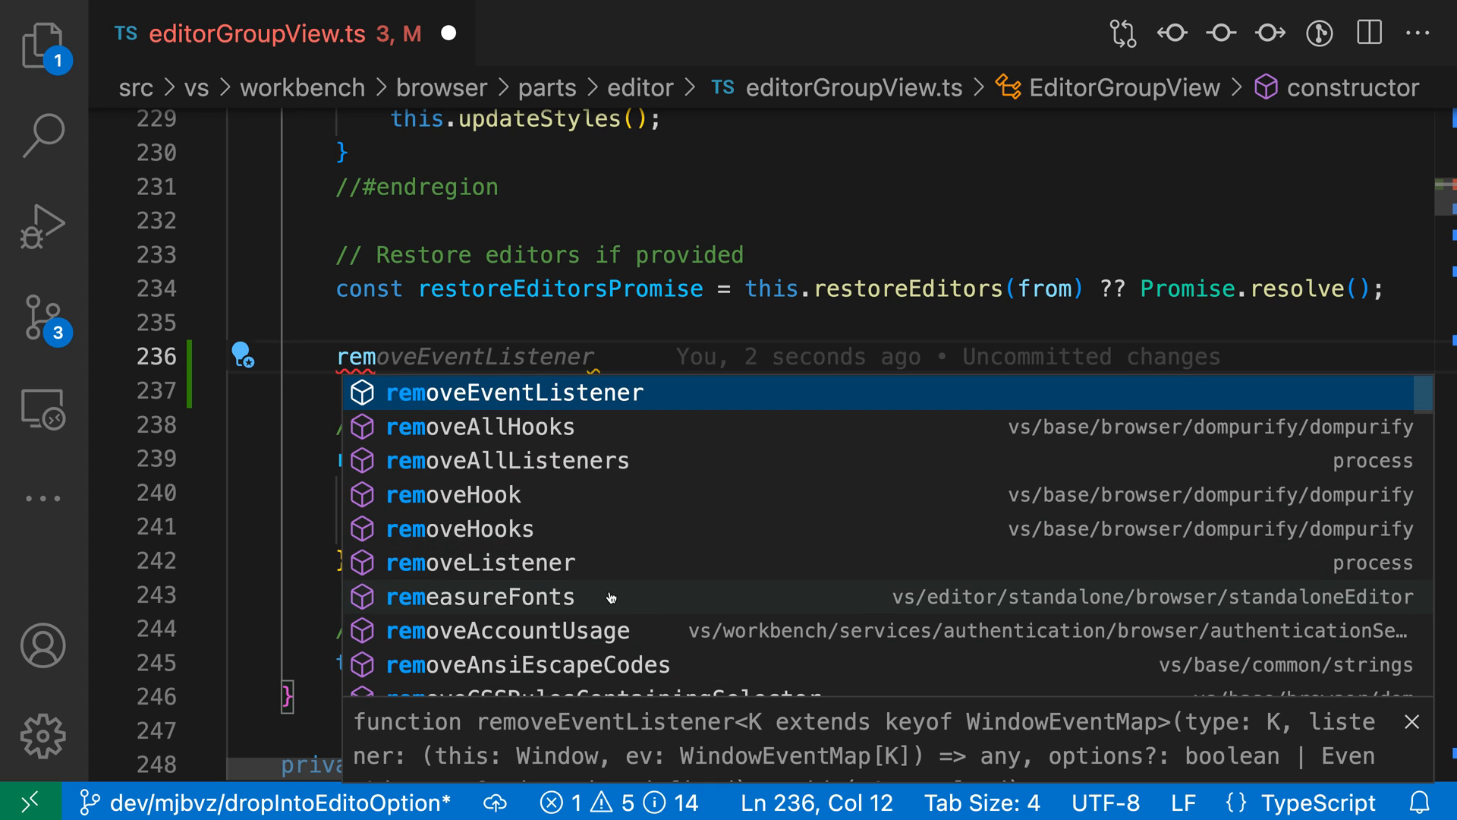
mouse_move(418, 738)
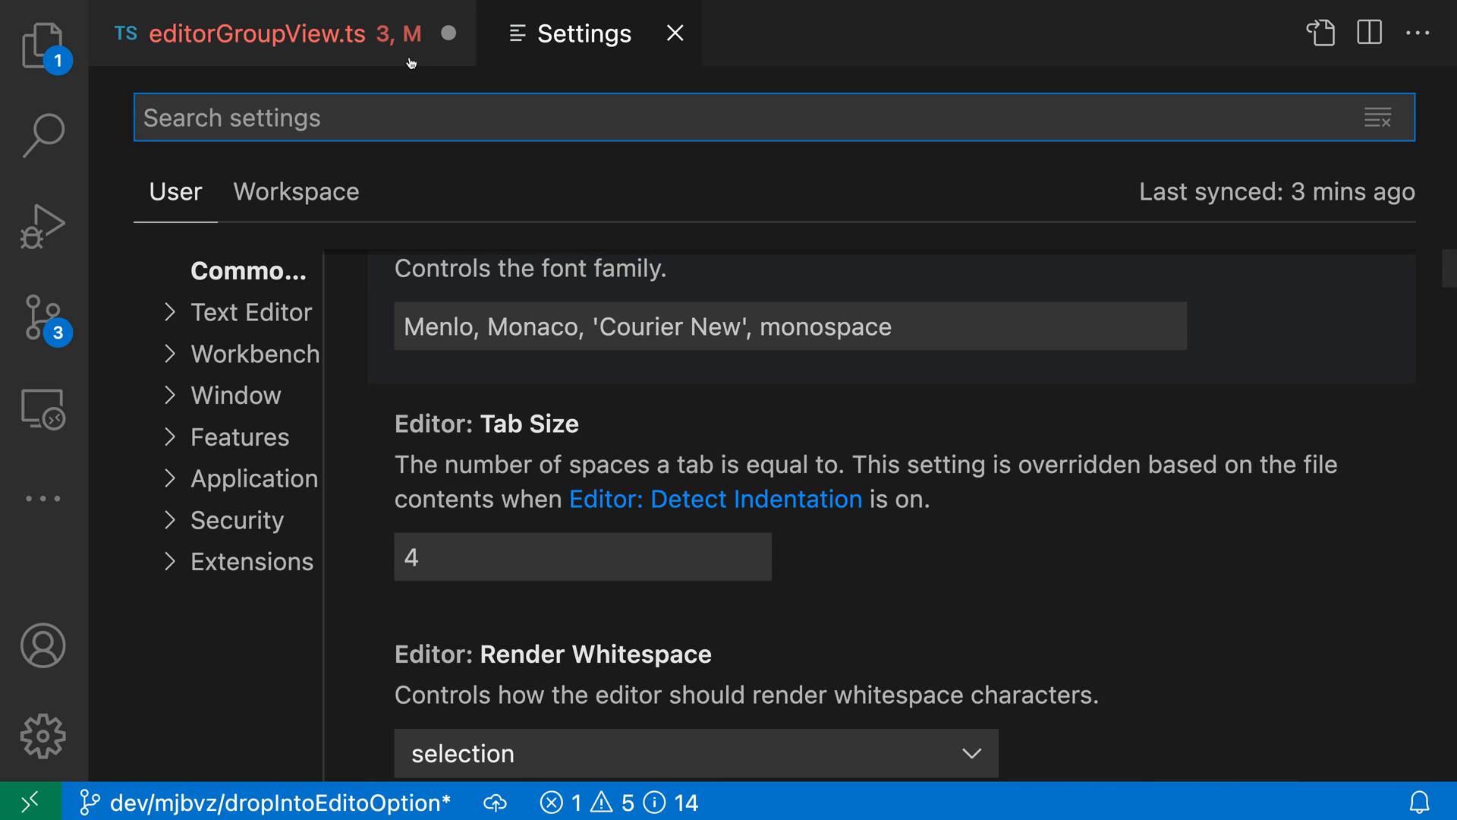
Step: Search settings for 'quick suggest' and scroll down to Editor: Quick Suggestions
text(quick suggest)
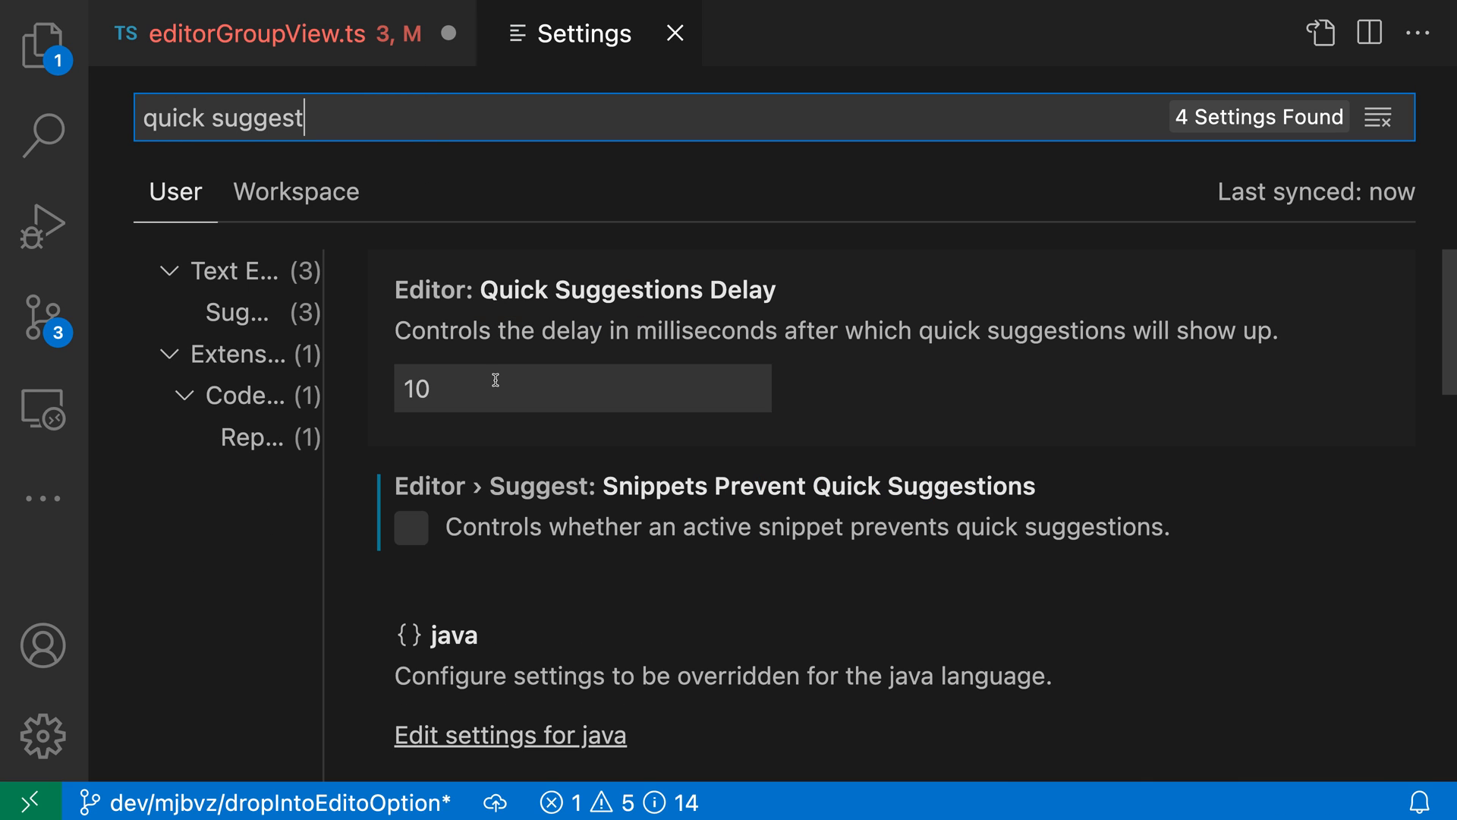
scroll(down, 3)
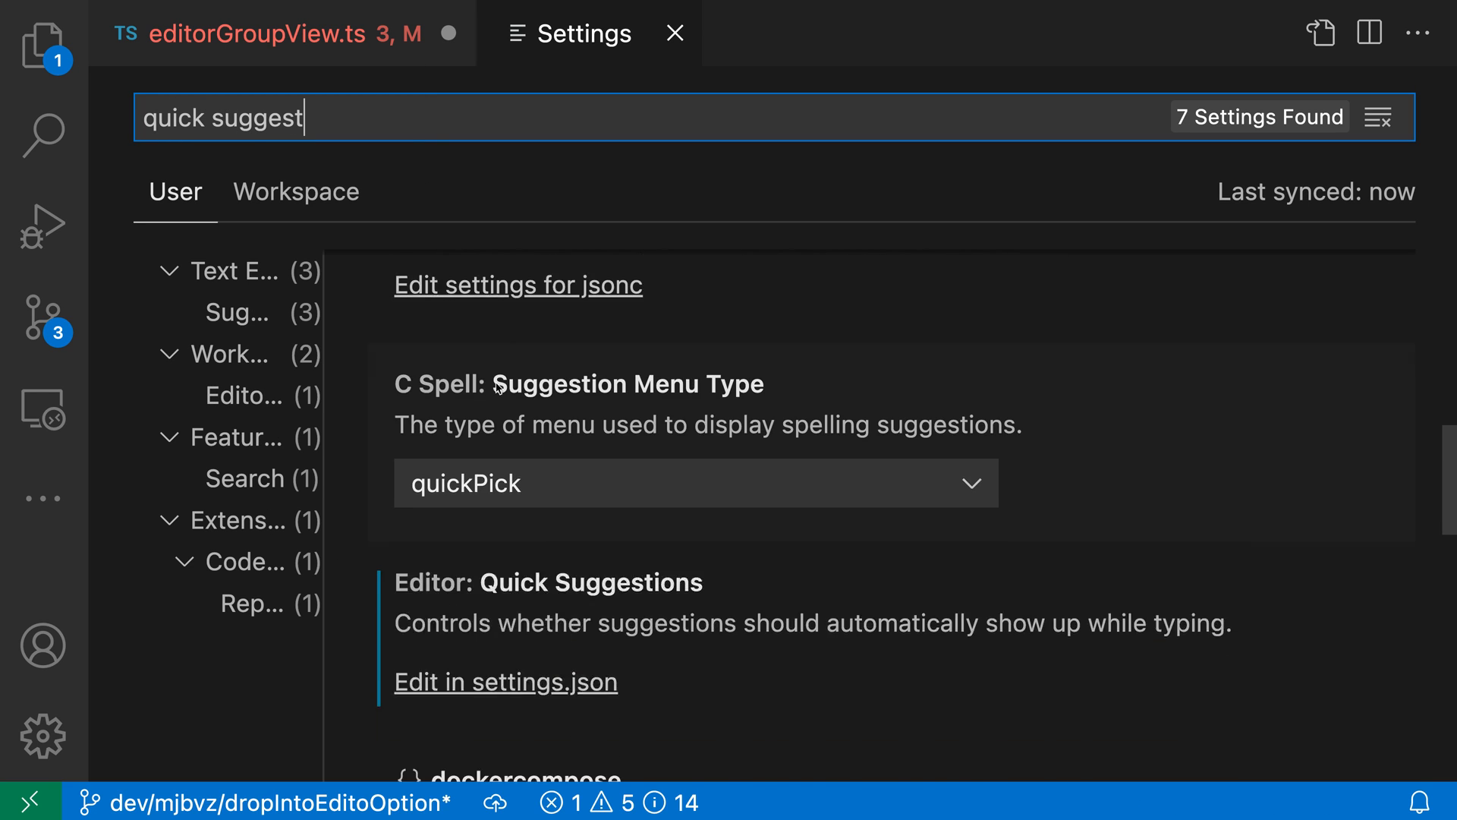
scroll(down, 3)
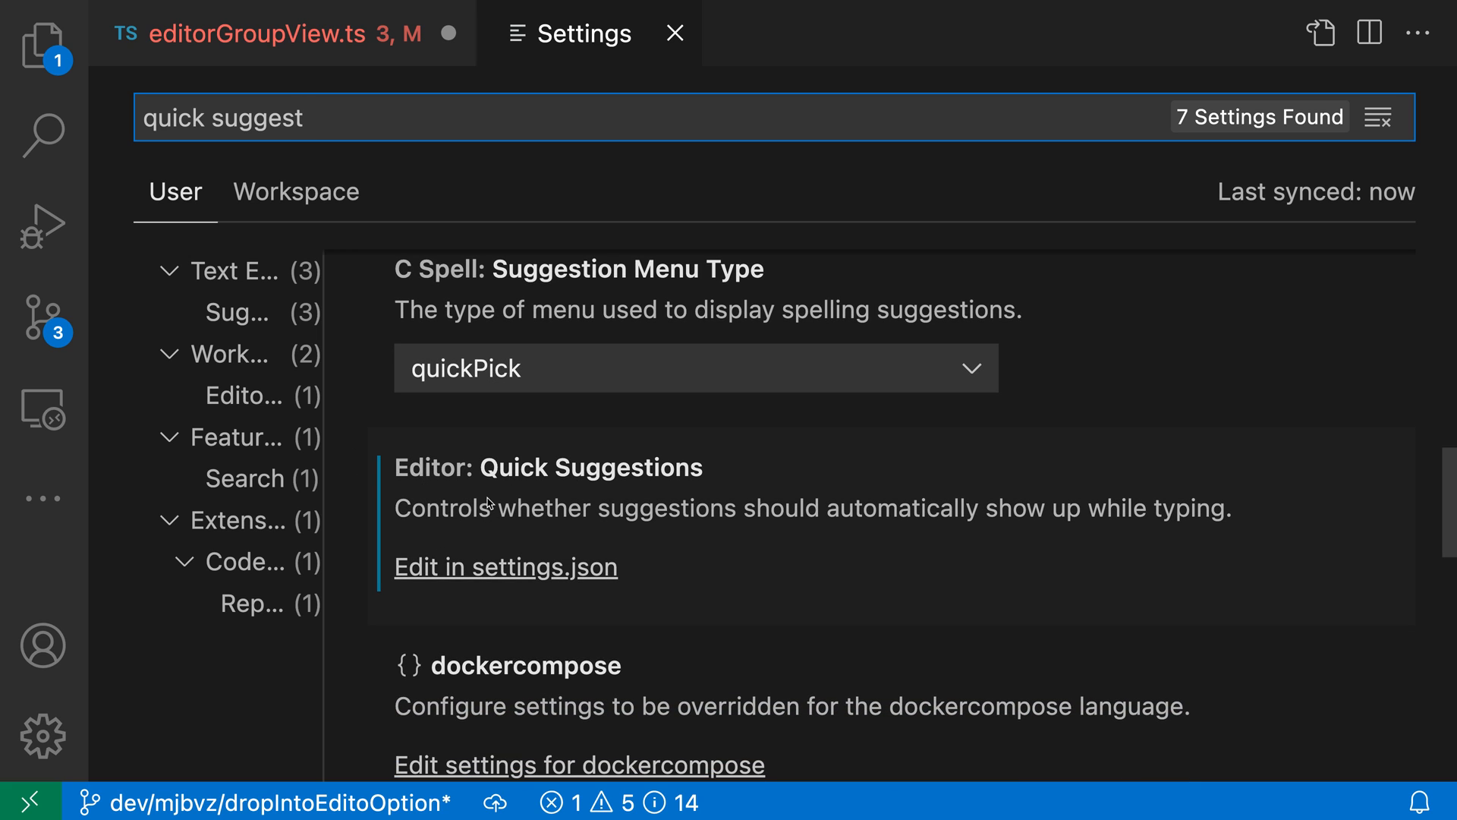
Step: Inspect the "other": "inline" value of editor.quickSuggestions in settings.json, then return to editorGroupView.ts
click(505, 568)
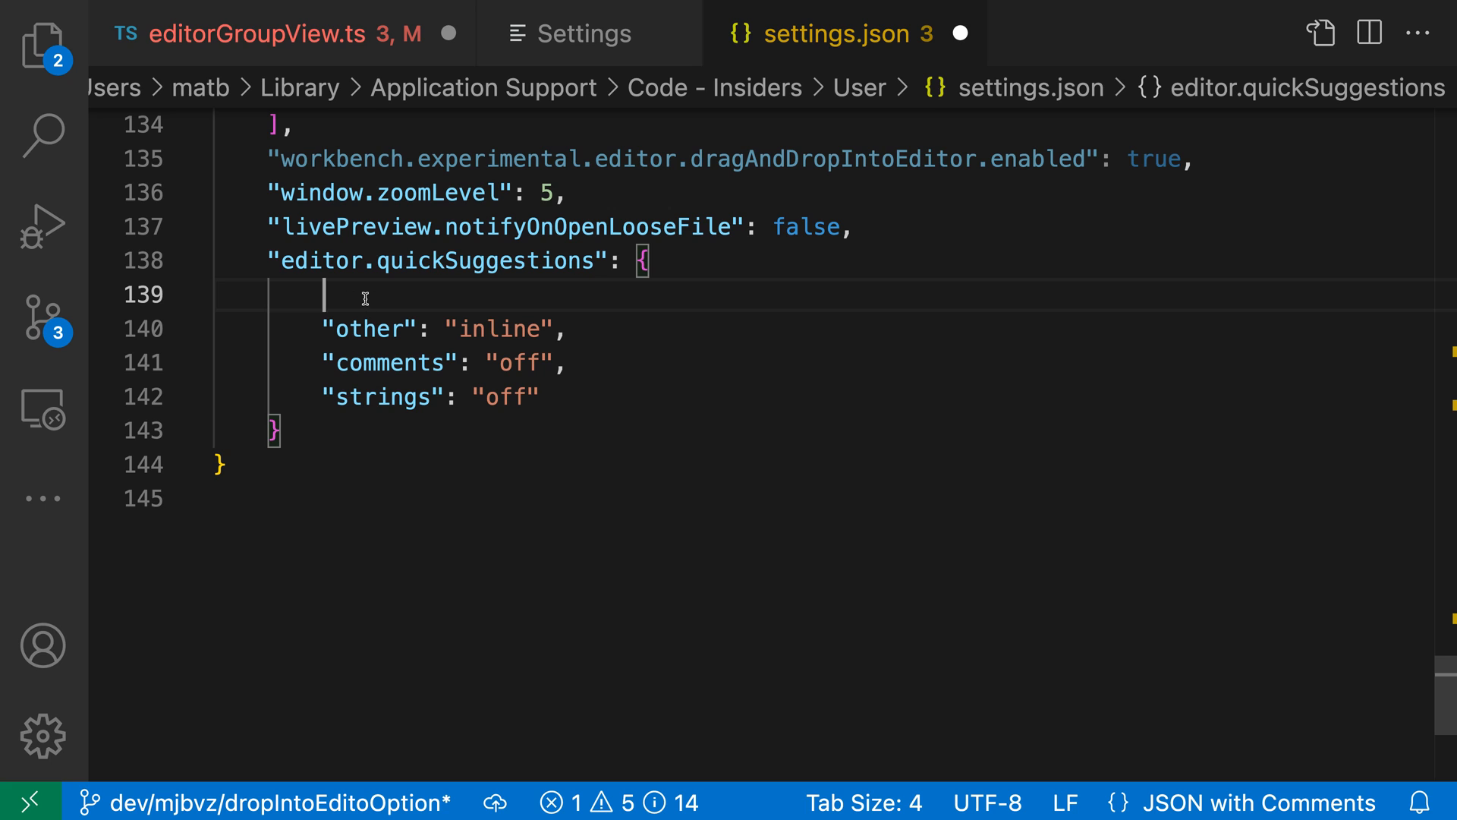
double_click(501, 329)
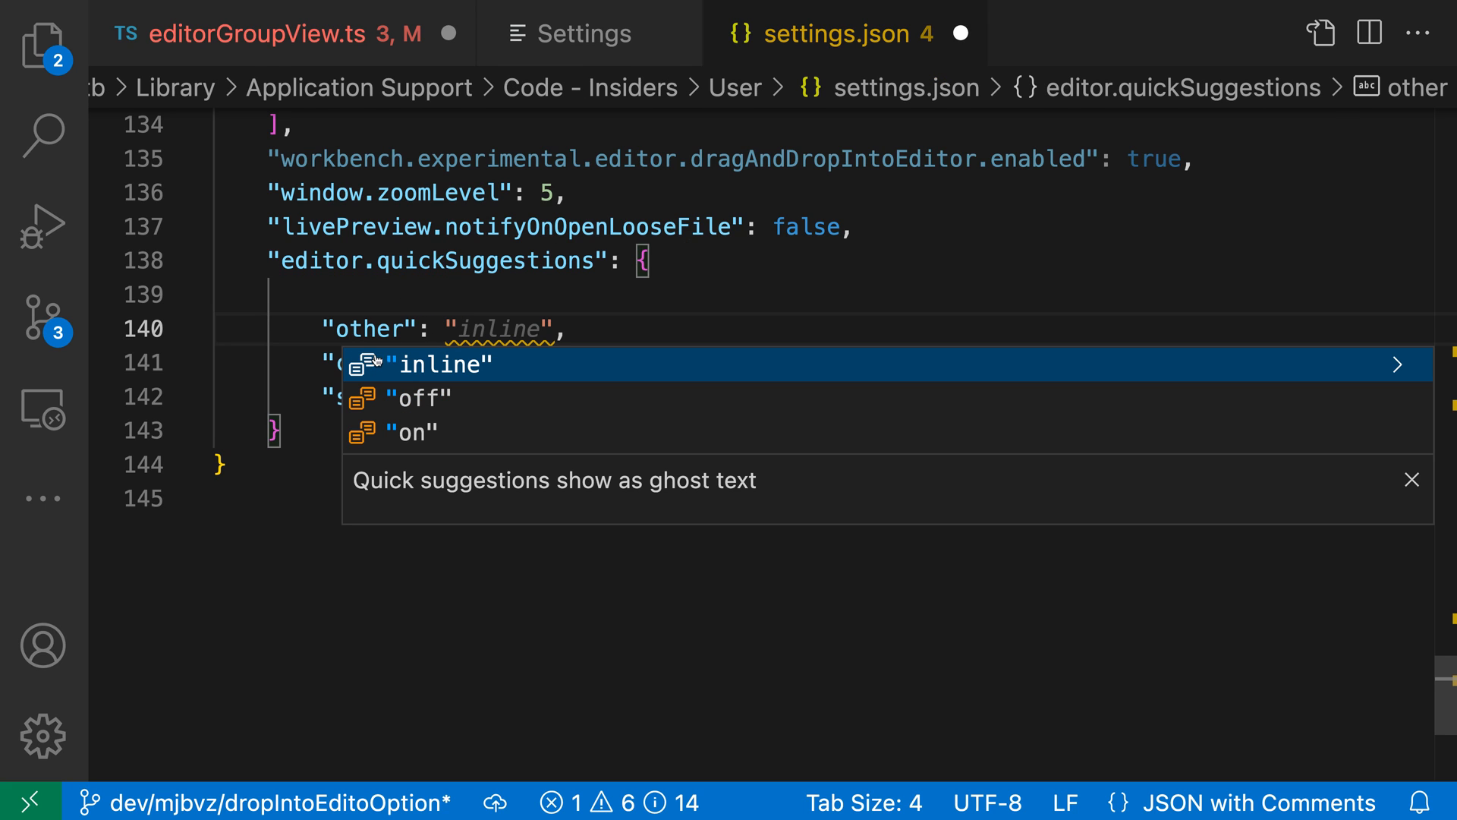
mouse_move(454, 390)
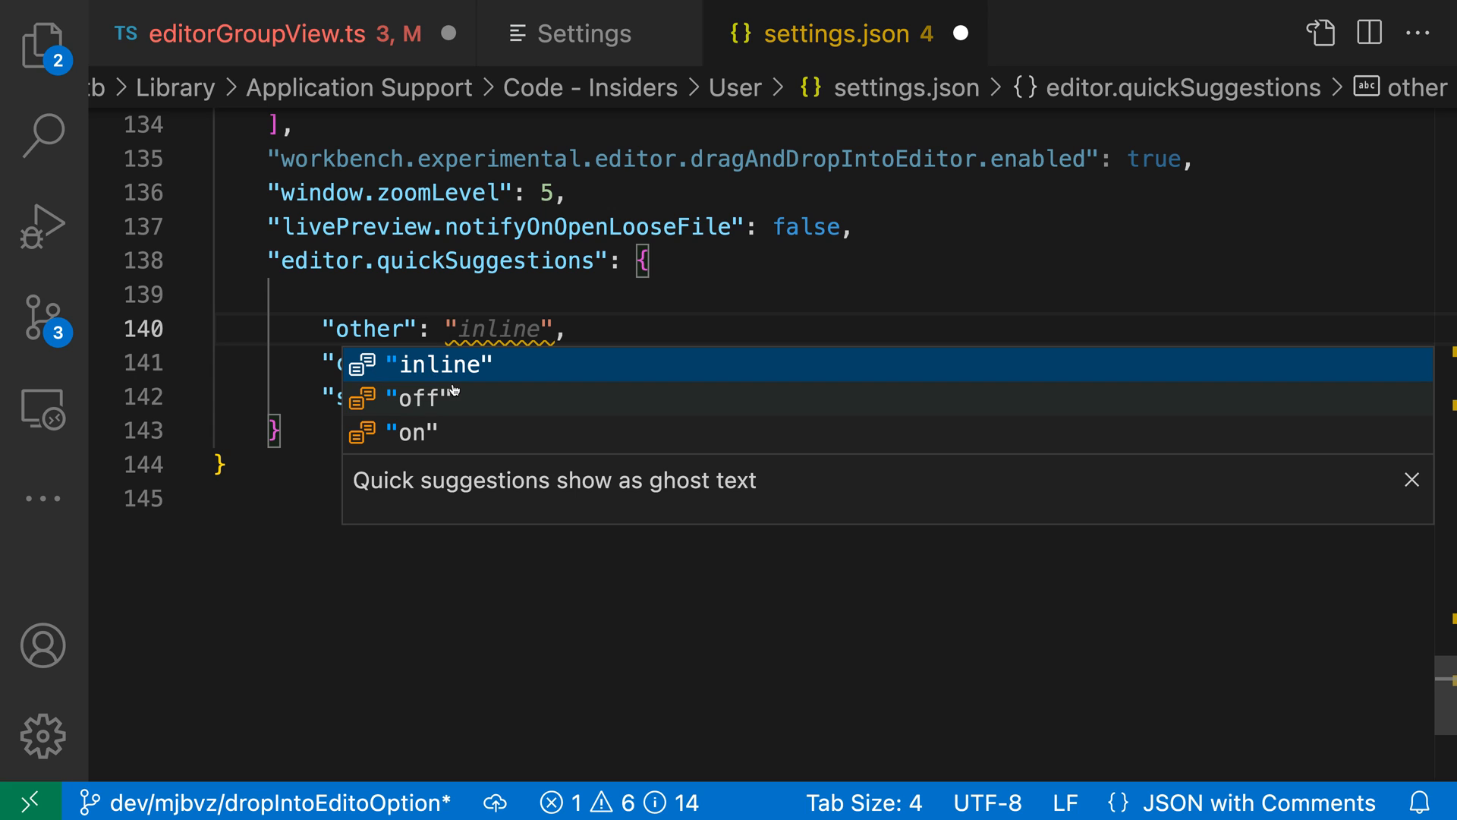
mouse_move(475, 434)
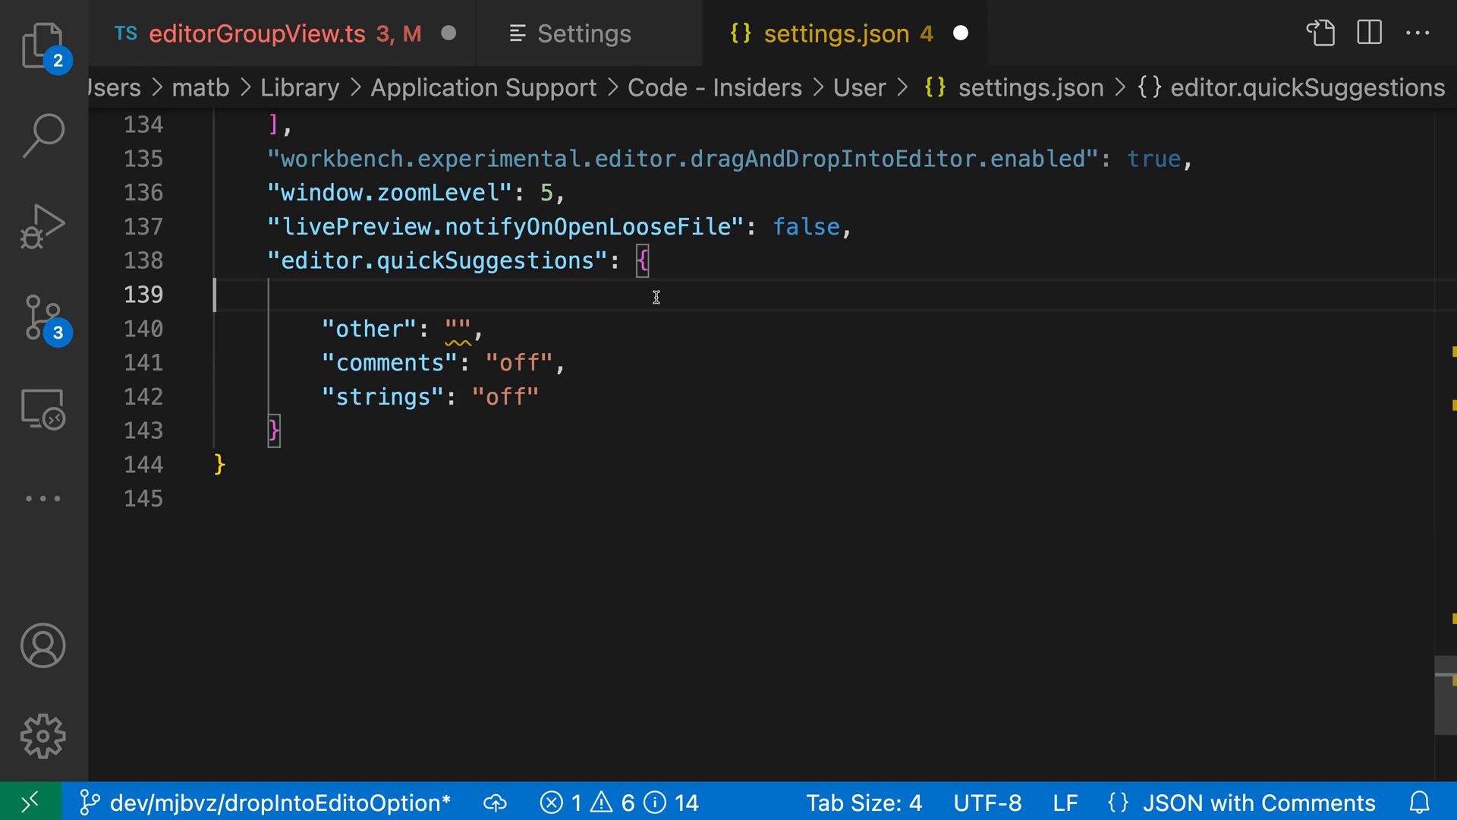
click(250, 34)
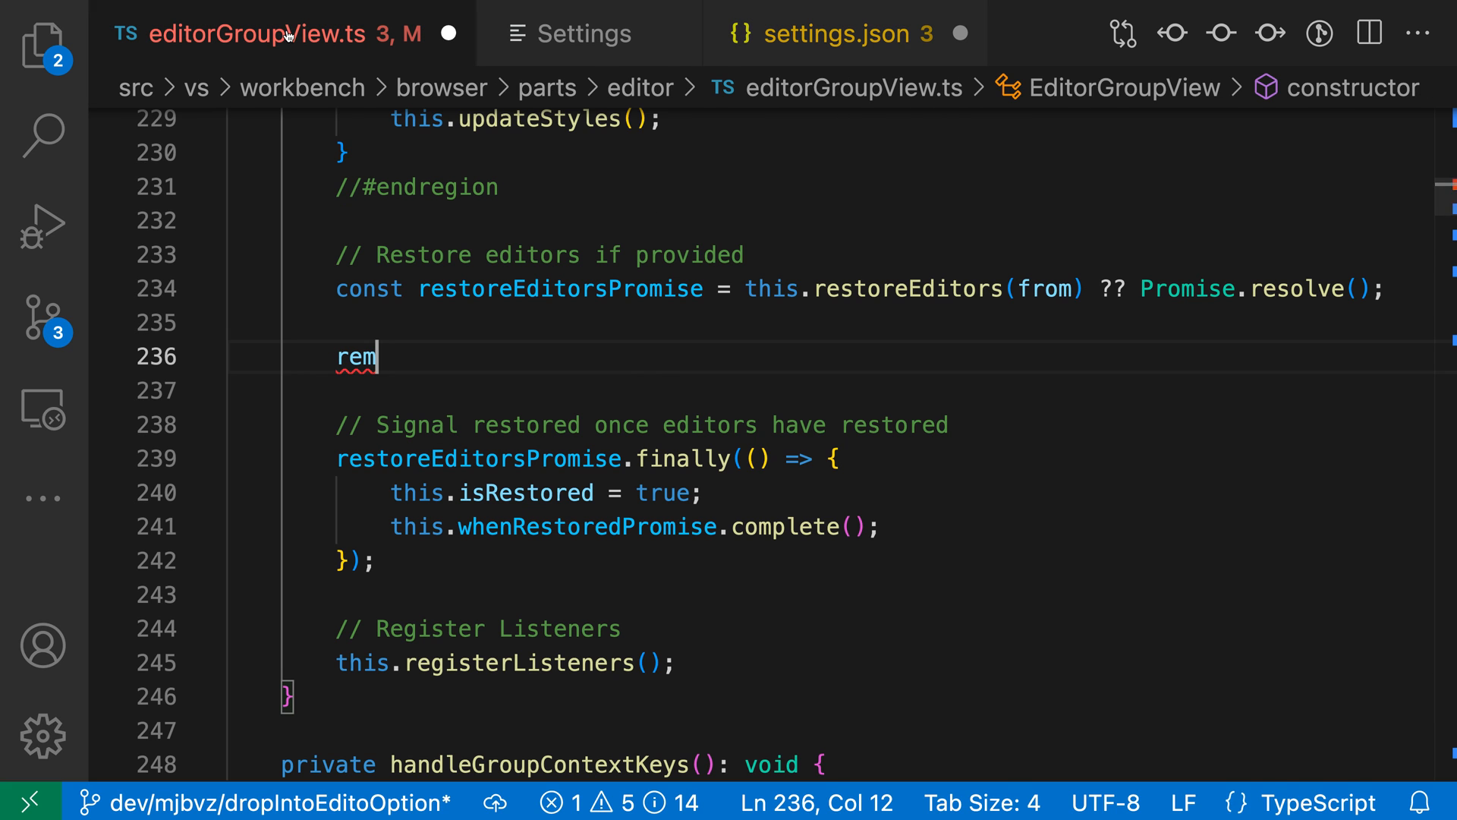